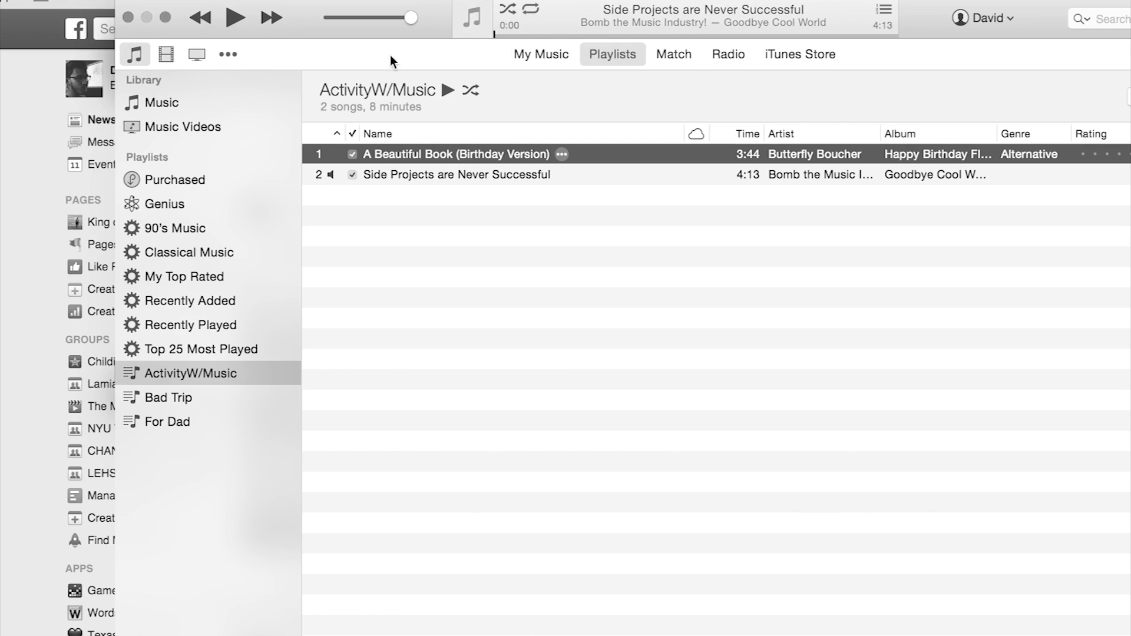
Start playback of 'Side Projects are Never Successful' from the ActivityW/Music playlist
left_click(233, 17)
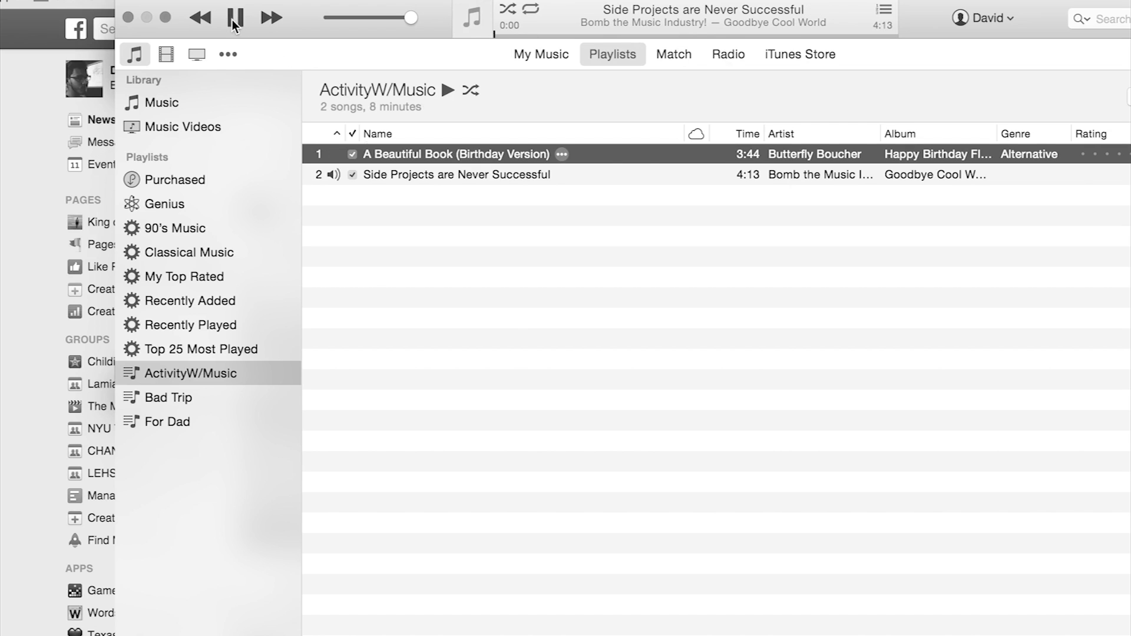